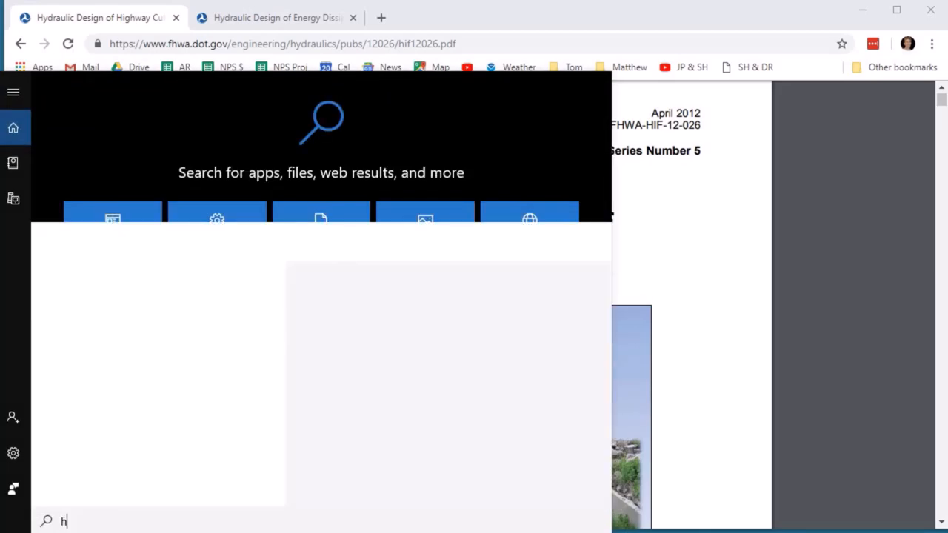
# Launch HY-8 from Windows Start search by searching 'hy-8'.
pyautogui.write('y-8')
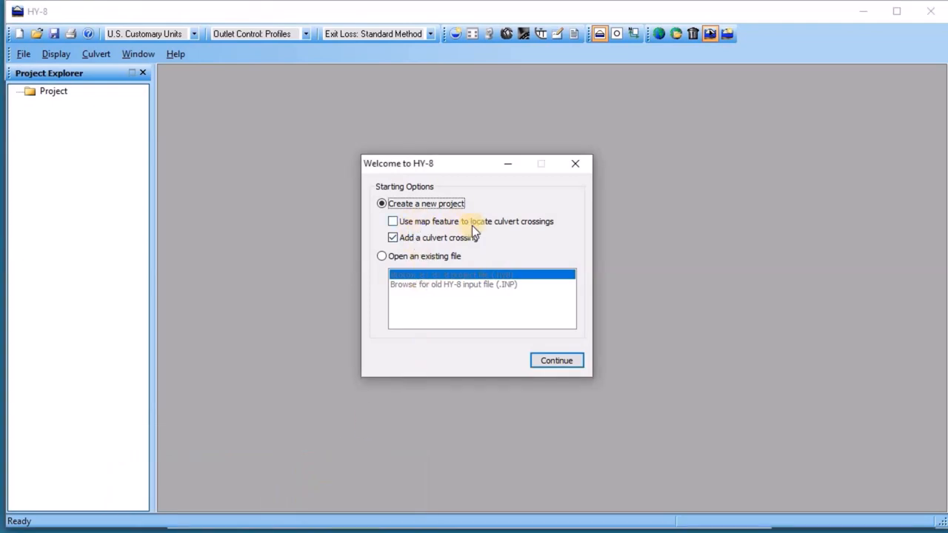
# Create a new project with a culvert crossing, opening Crossing 1's data window.
pyautogui.click(393, 237)
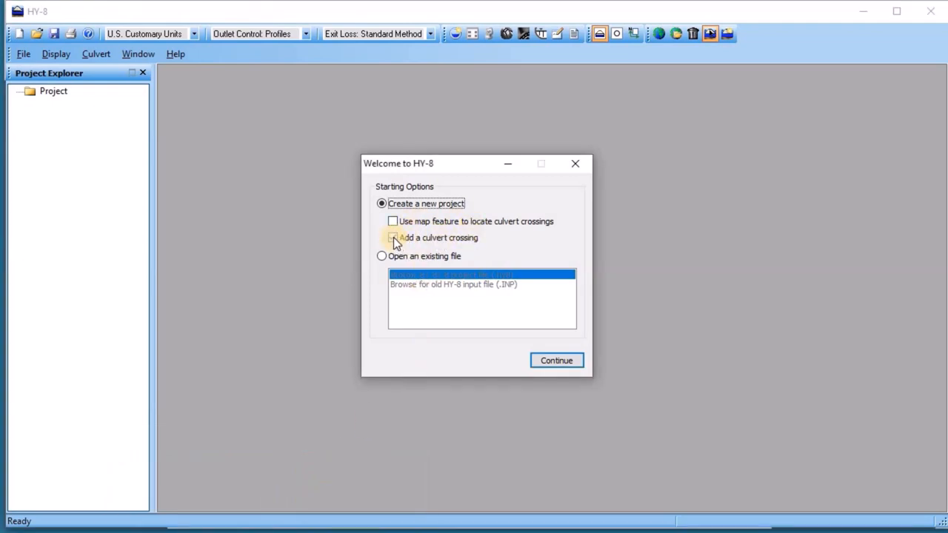
pyautogui.click(557, 361)
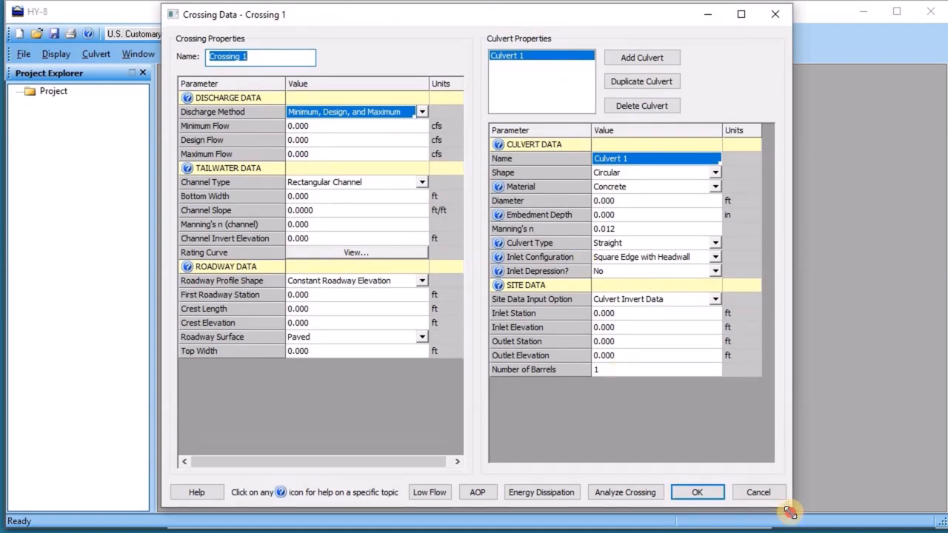
# Set Culvert 1's Inlet Depression to Yes.
pyautogui.click(714, 271)
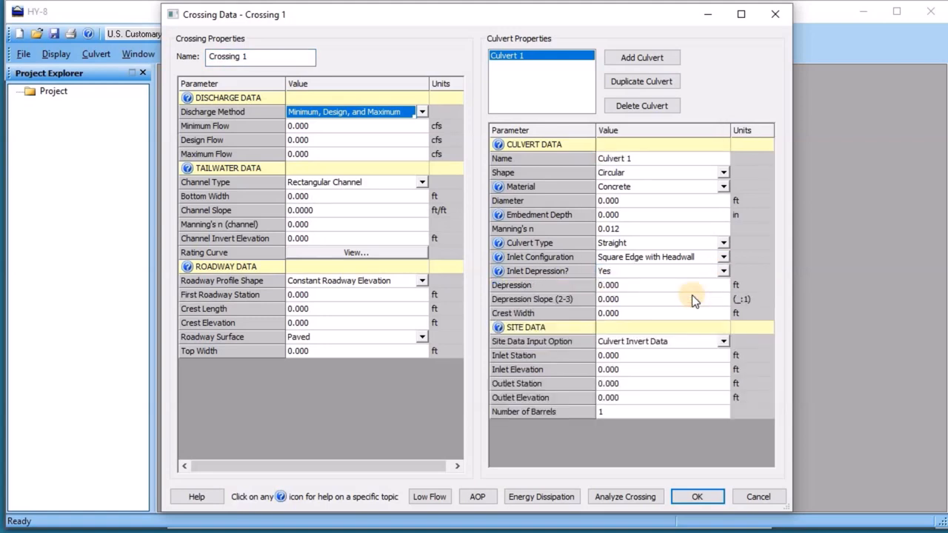
pyautogui.moveTo(675, 305)
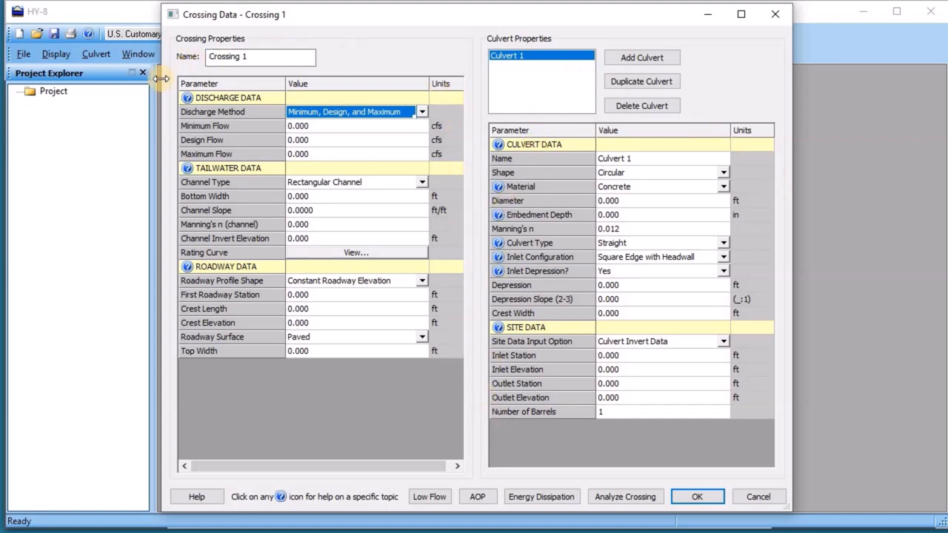
pyautogui.moveTo(150, 147)
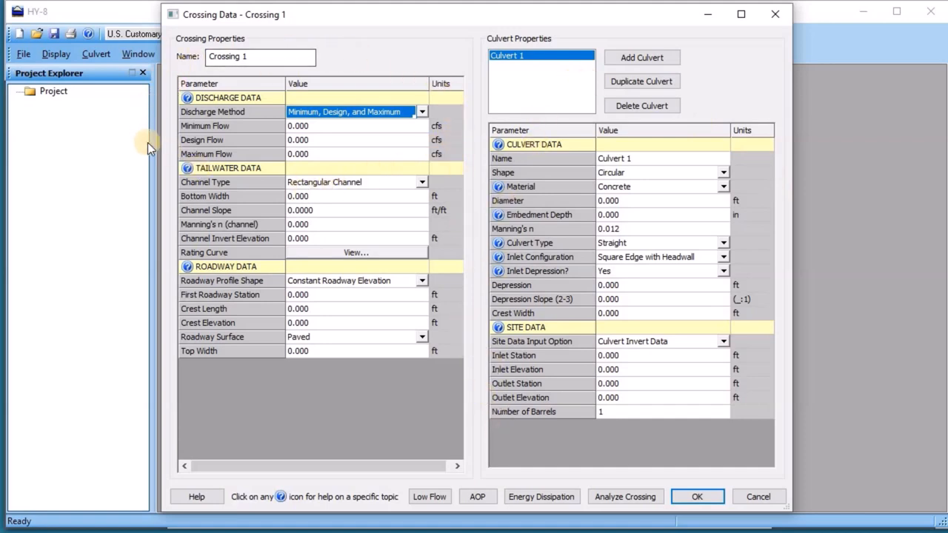
pyautogui.moveTo(204, 157)
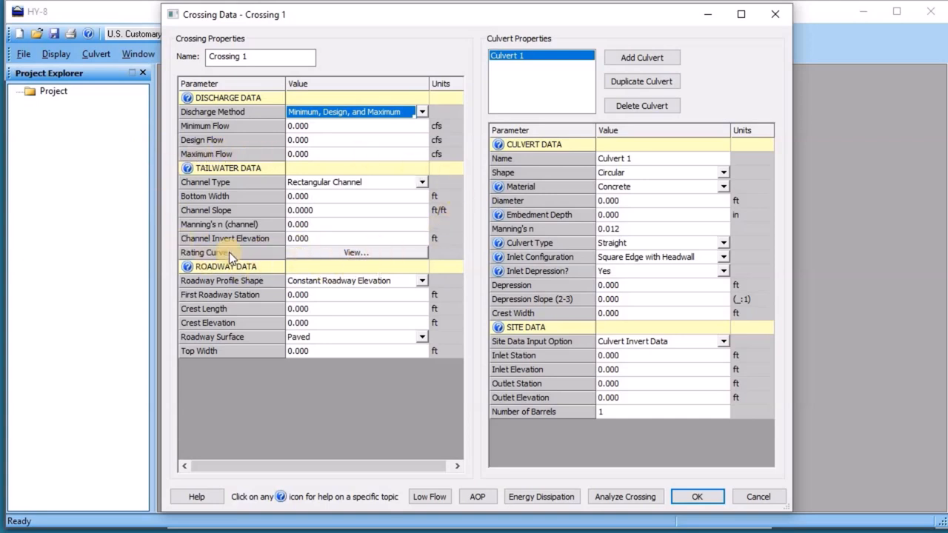
pyautogui.moveTo(370, 251)
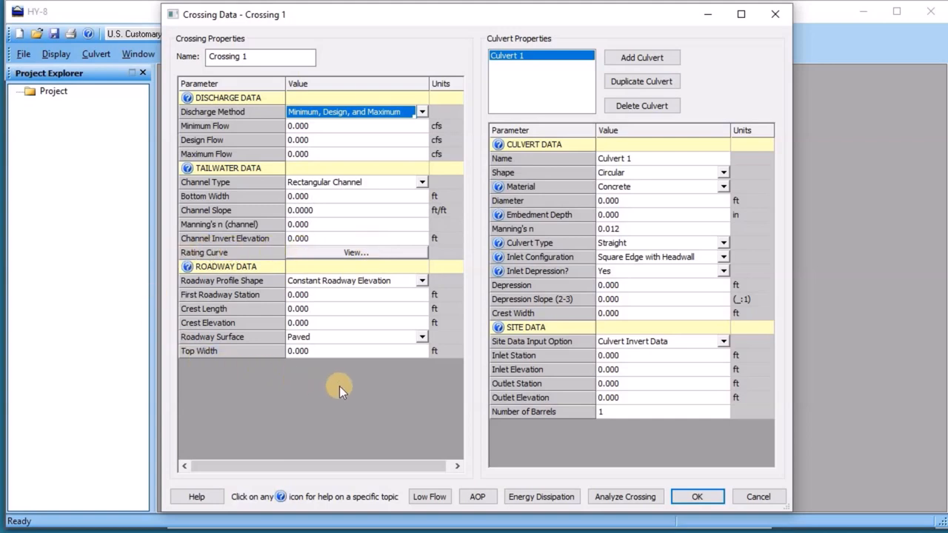
# Enter flows 1/10/50 cfs, bottom width 10, slope 0.002, n 0.022, invert 2200; roadway Irregular.
pyautogui.click(355, 125)
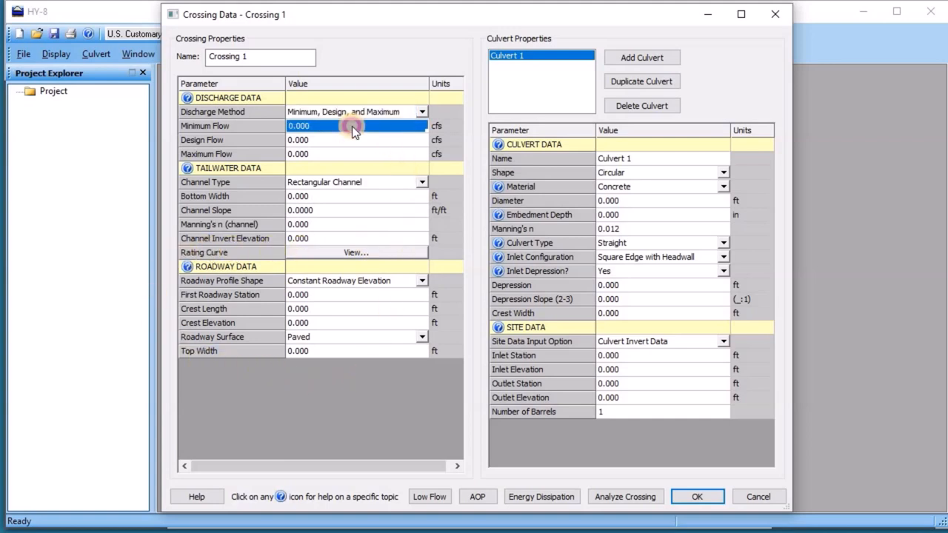
pyautogui.write('1')
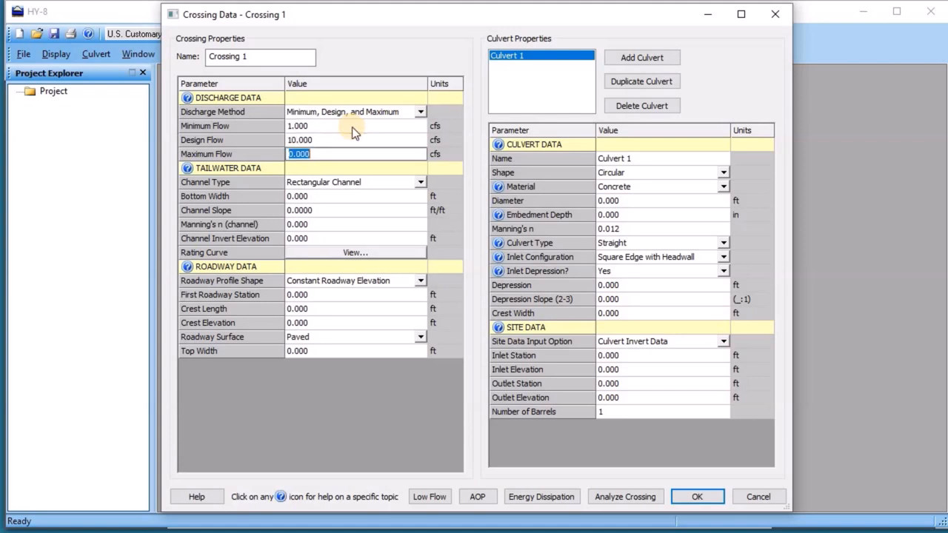
pyautogui.write('50.000')
pyautogui.click(355, 195)
pyautogui.write('10')
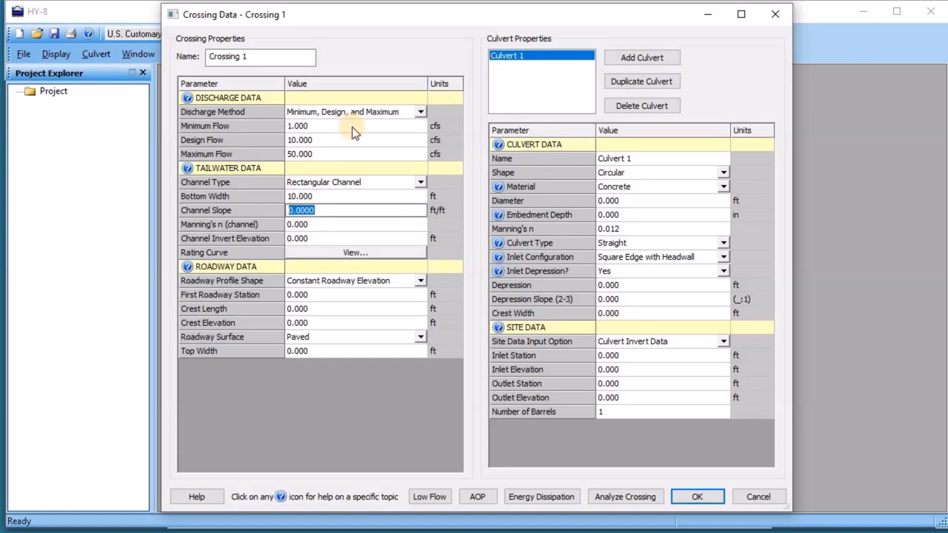
pyautogui.write('.00')
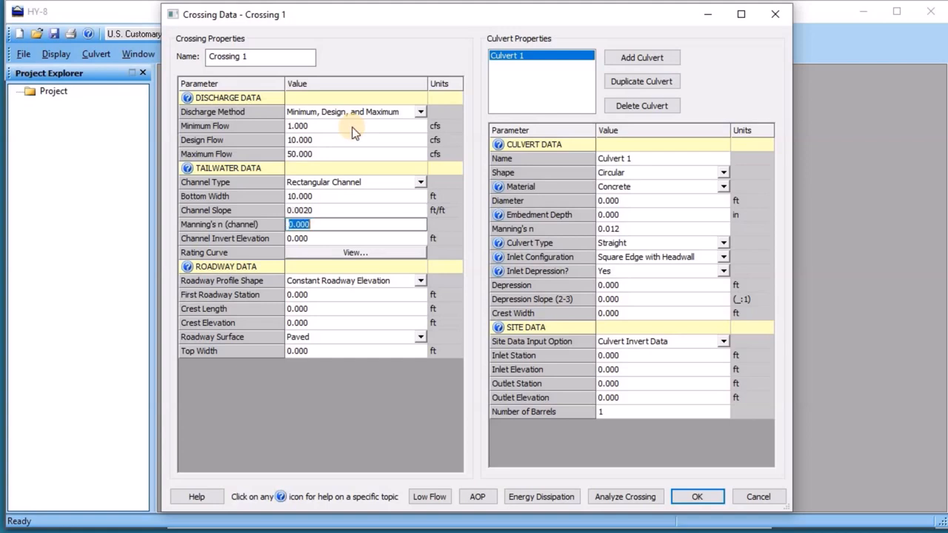
pyautogui.write('.0')
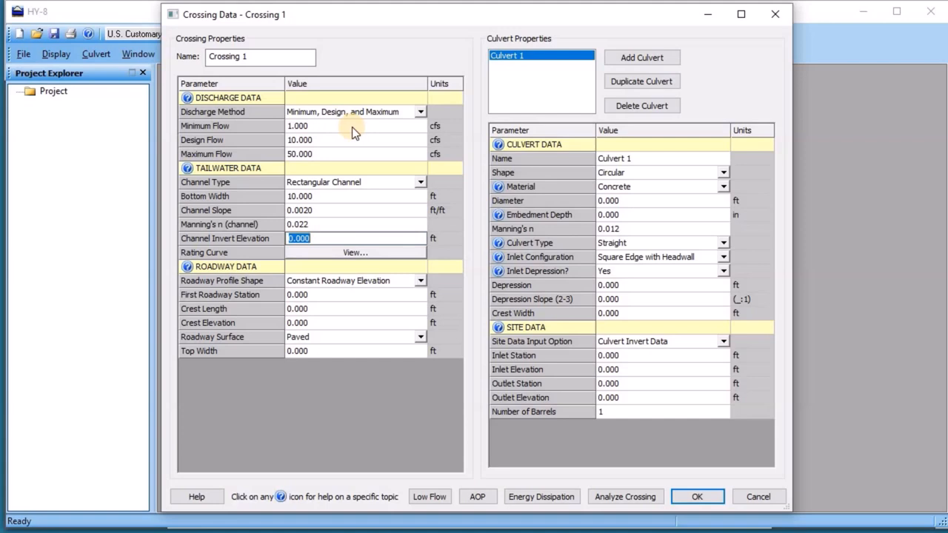
pyautogui.write('2')
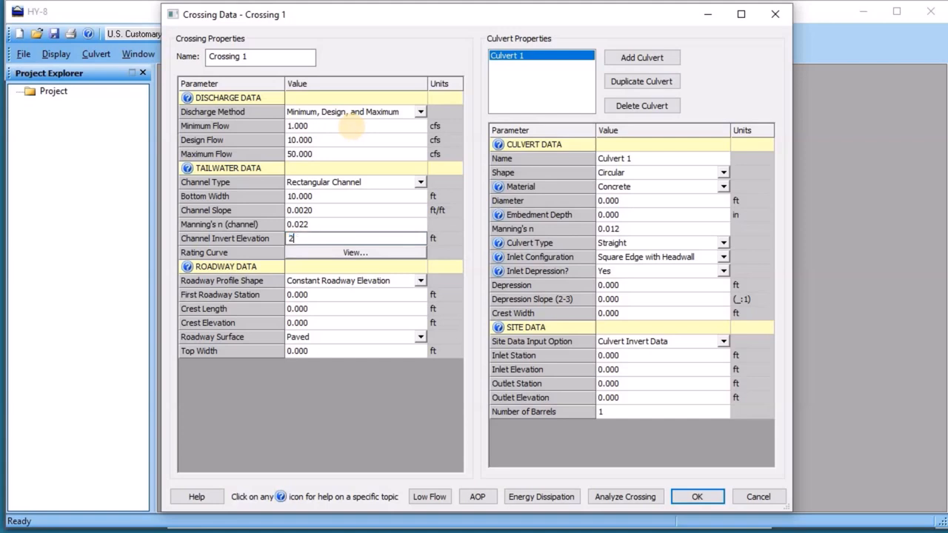
pyautogui.write('200.000')
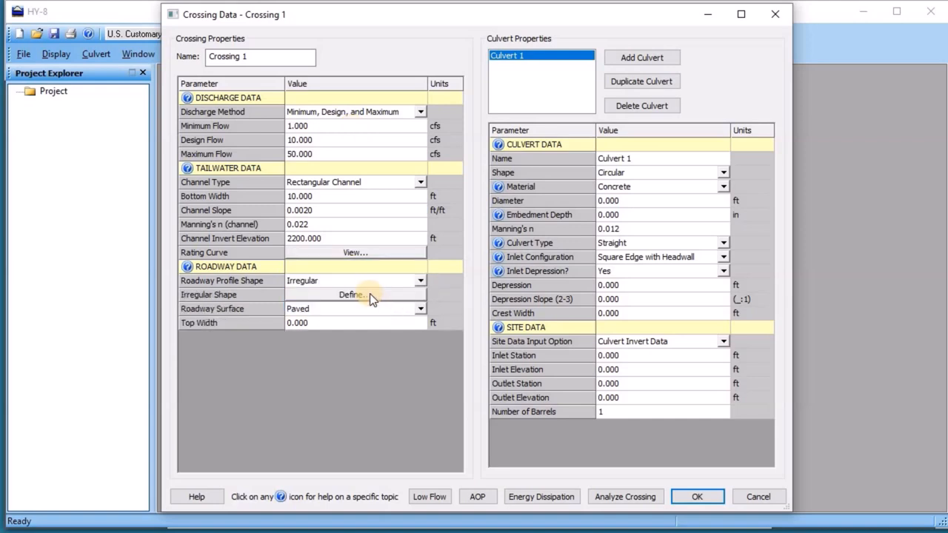
# Define irregular roadway stations 4990, 5000 and 5010 ft.
pyautogui.click(354, 293)
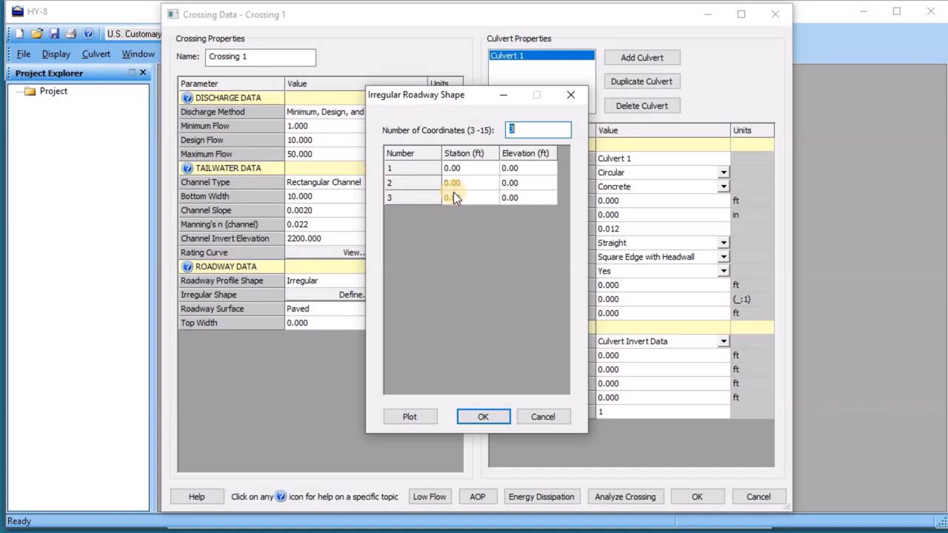
pyautogui.click(462, 183)
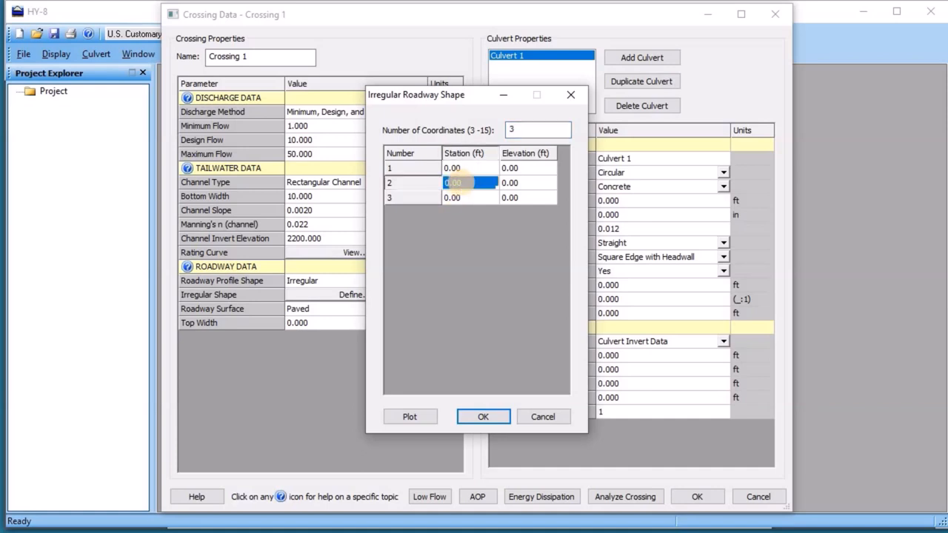
pyautogui.write('5000')
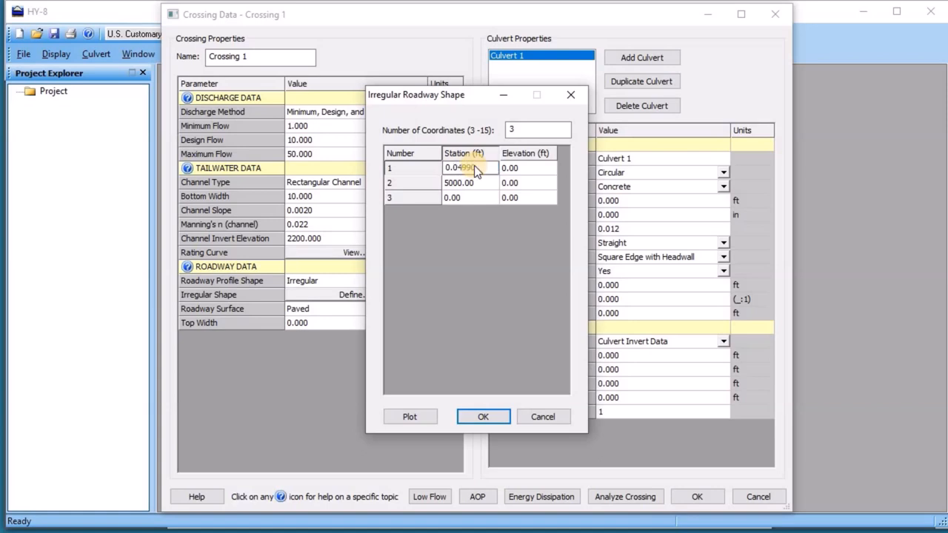
pyautogui.write('49')
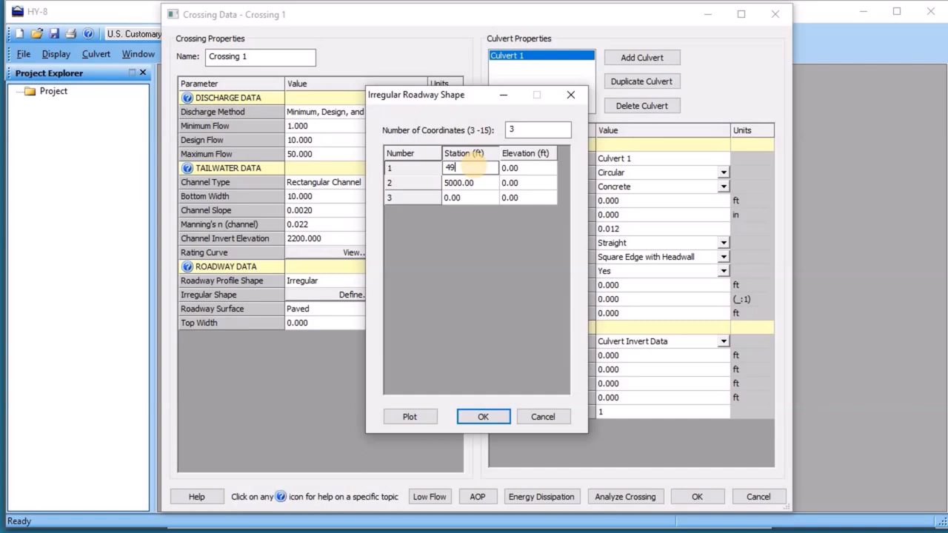
pyautogui.click(453, 197)
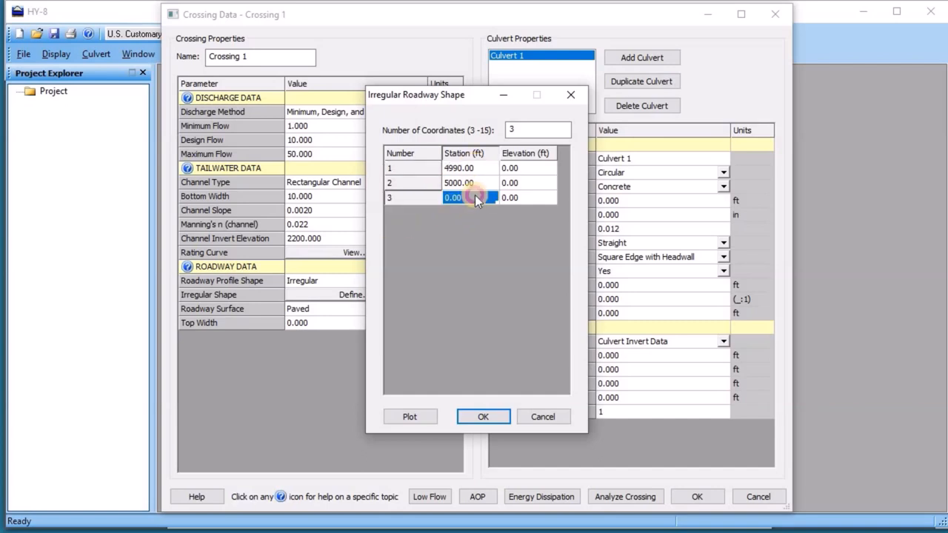
pyautogui.write('5010')
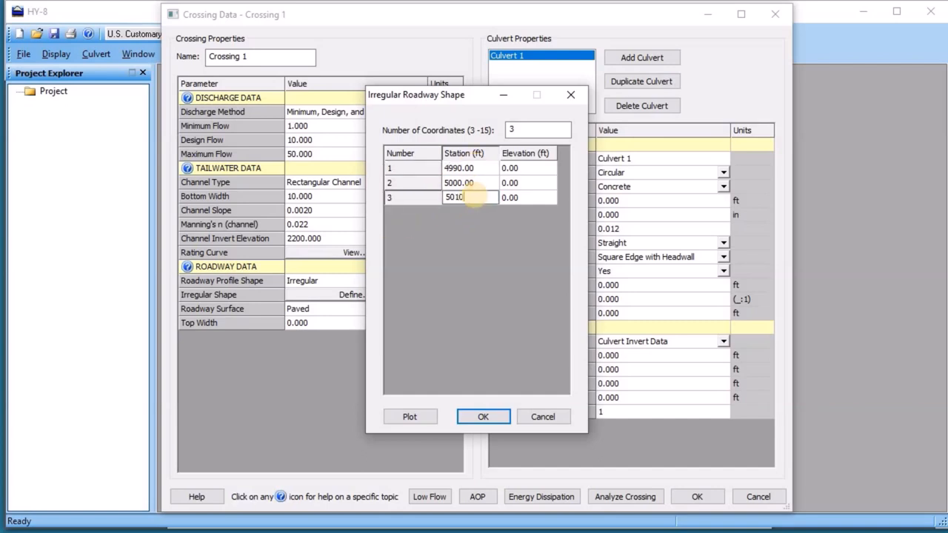
# Enter roadway elevations 2206, 2205.8, 2206, accept them, and set top width 100 ft.
pyautogui.click(511, 168)
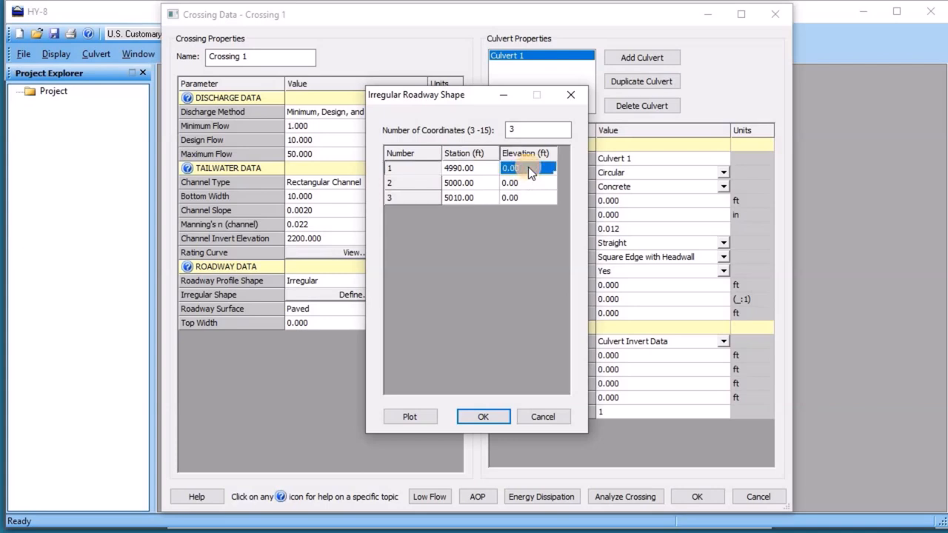
pyautogui.write('2206')
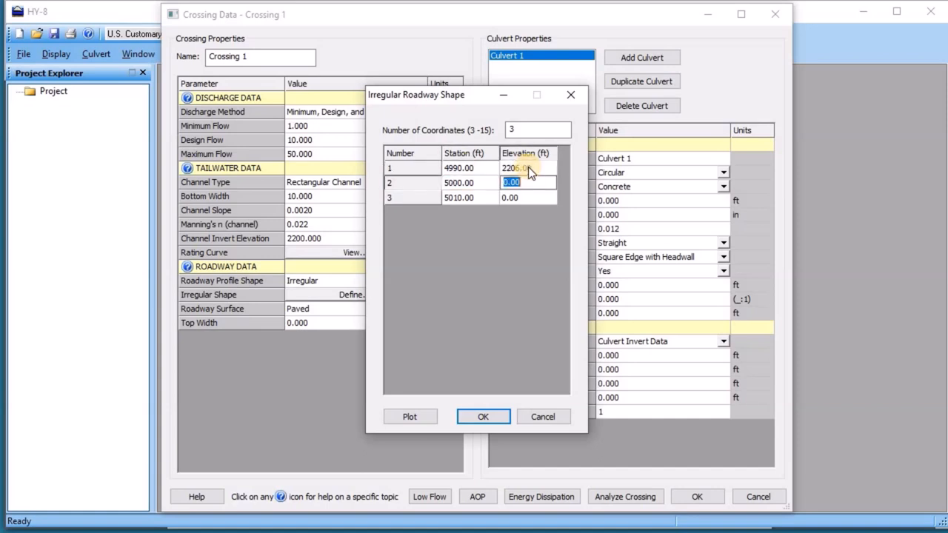
pyautogui.write('2')
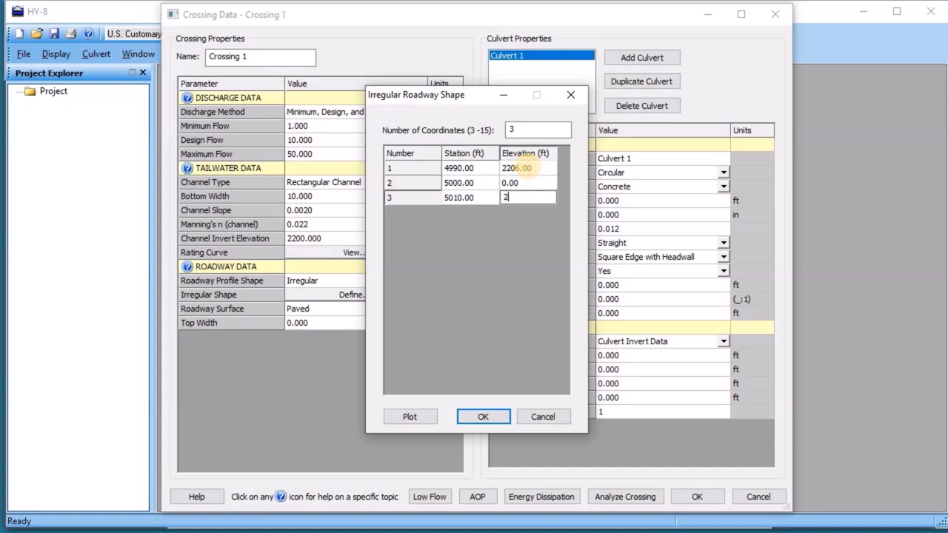
pyautogui.write('206.00')
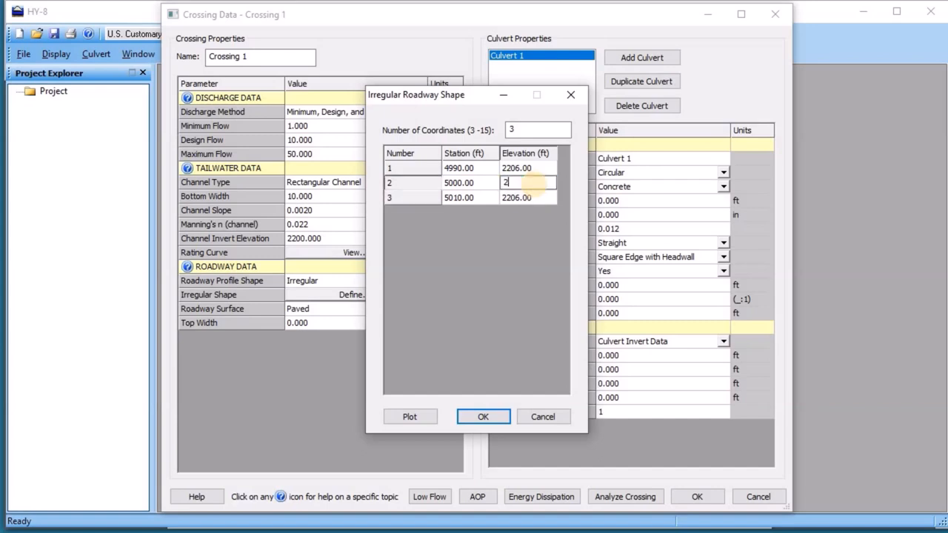
pyautogui.write('2205.8')
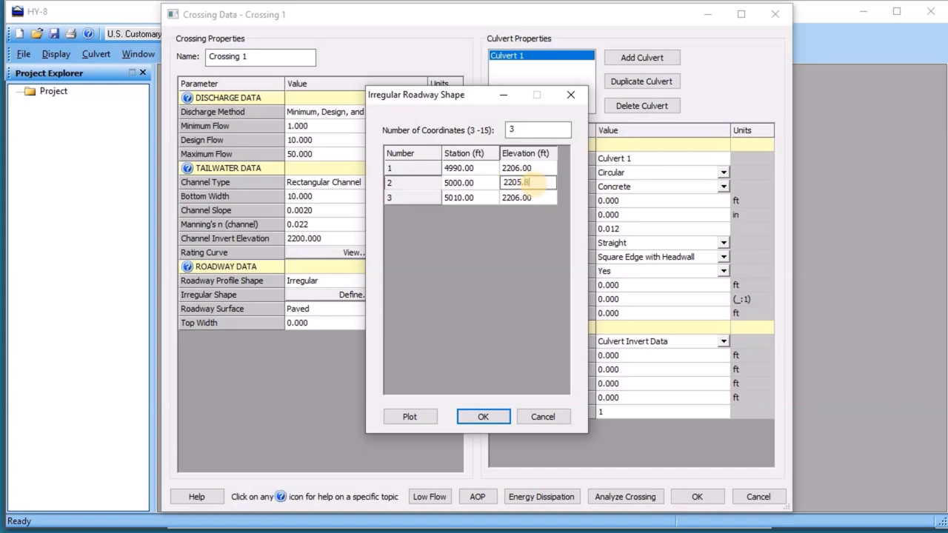
pyautogui.click(408, 416)
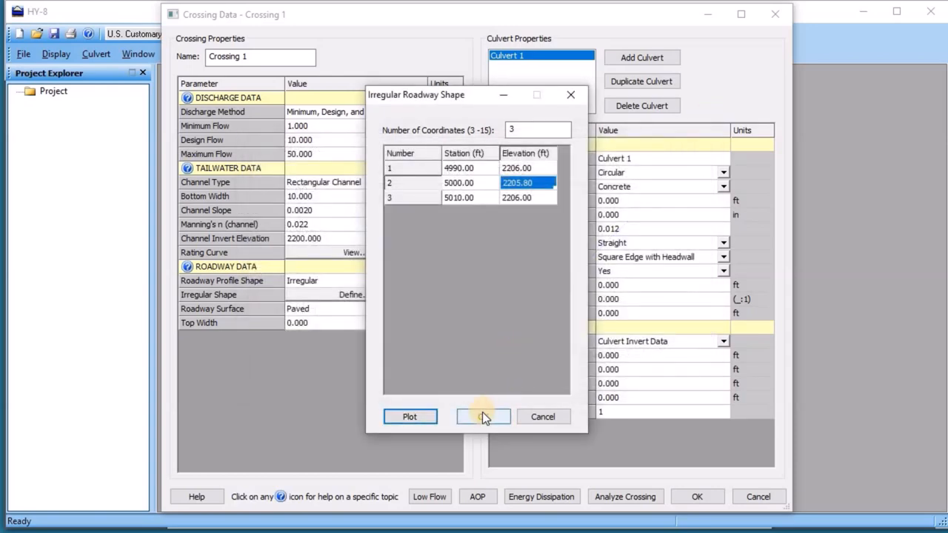
pyautogui.click(482, 416)
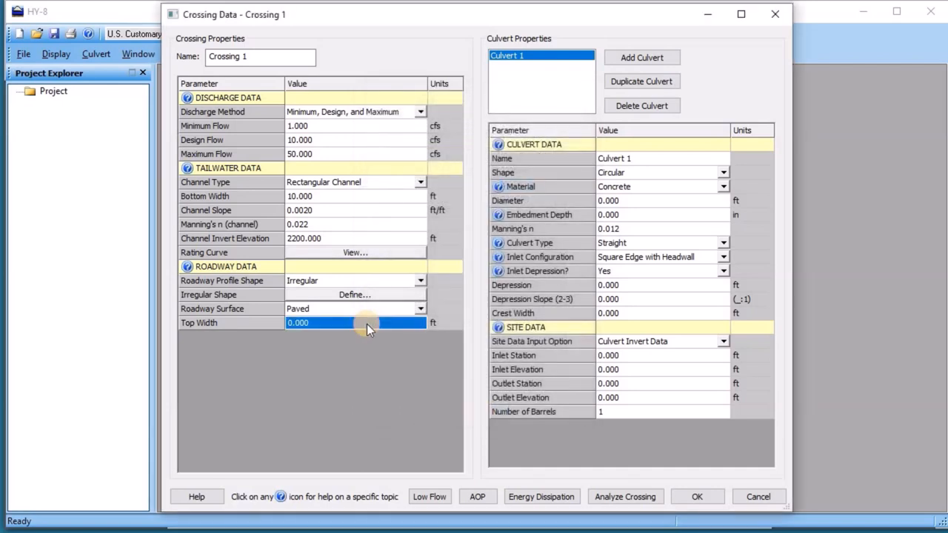
pyautogui.write('100')
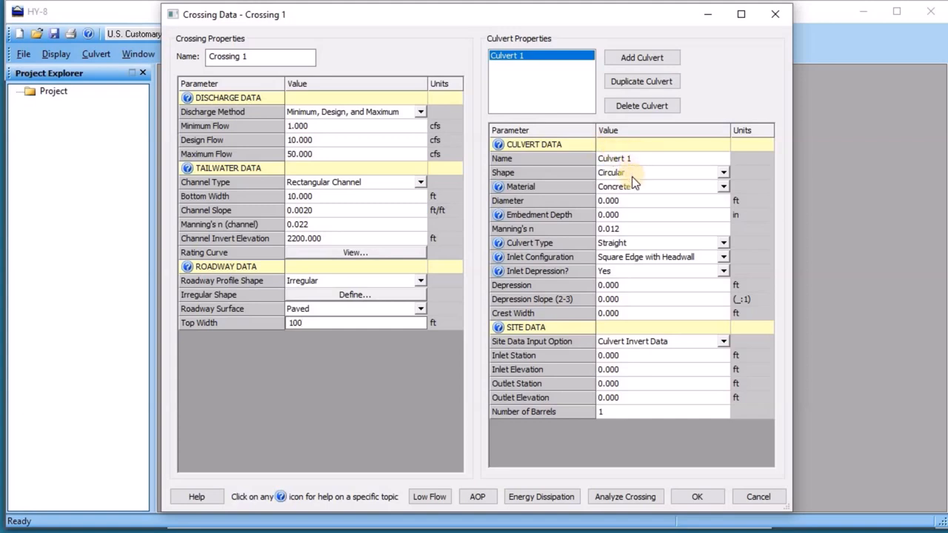
# Give Culvert 1 a 2 ft diameter and a Mitered to Conform to Slope inlet.
pyautogui.click(639, 200)
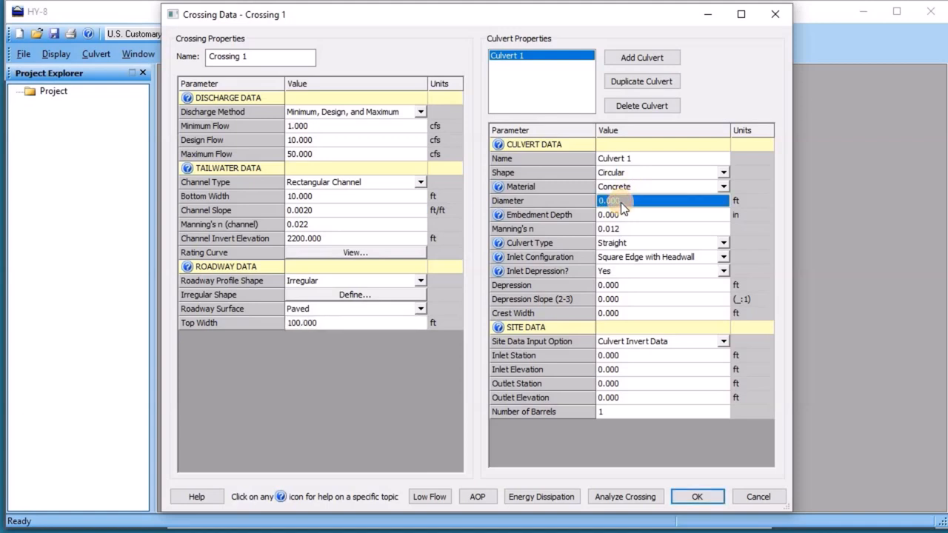
pyautogui.write('2.000')
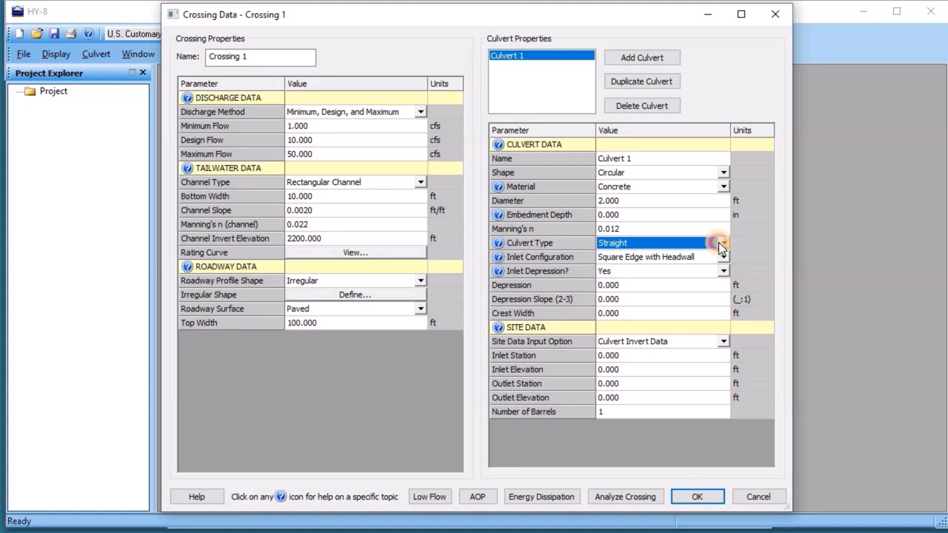
pyautogui.click(722, 243)
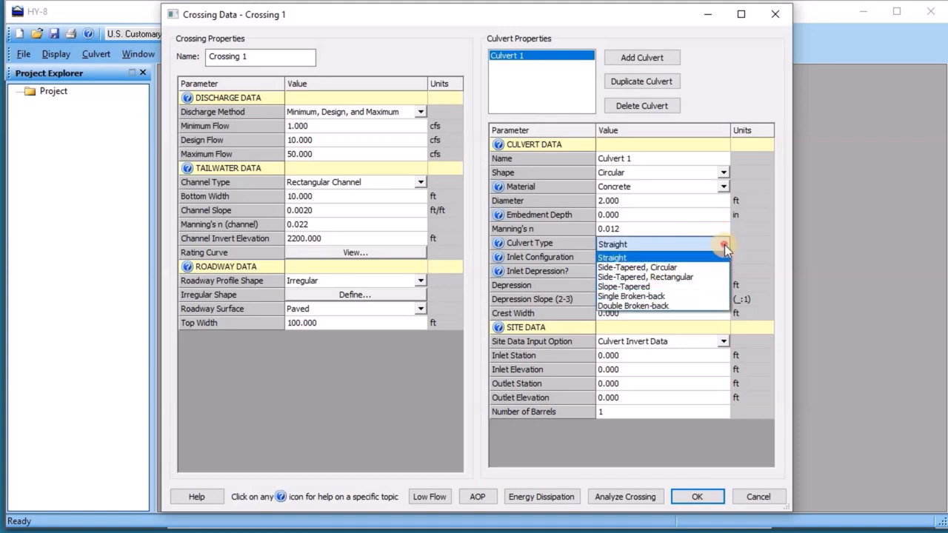
pyautogui.click(722, 257)
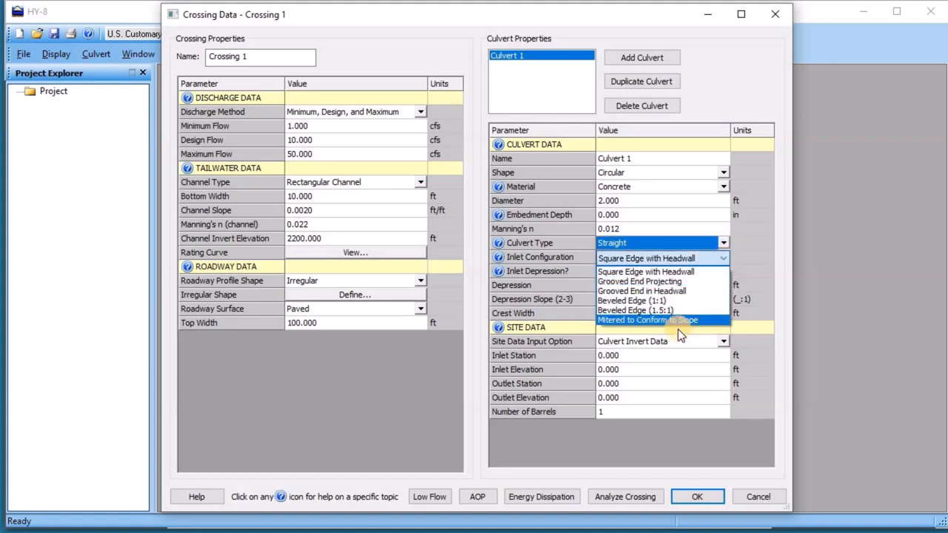
pyautogui.click(647, 320)
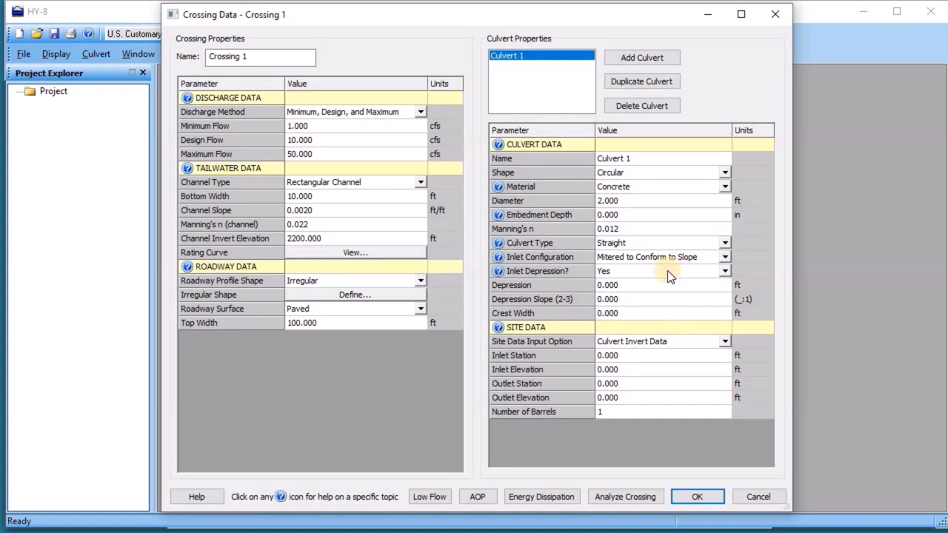
pyautogui.moveTo(650, 287)
pyautogui.write('3.000')
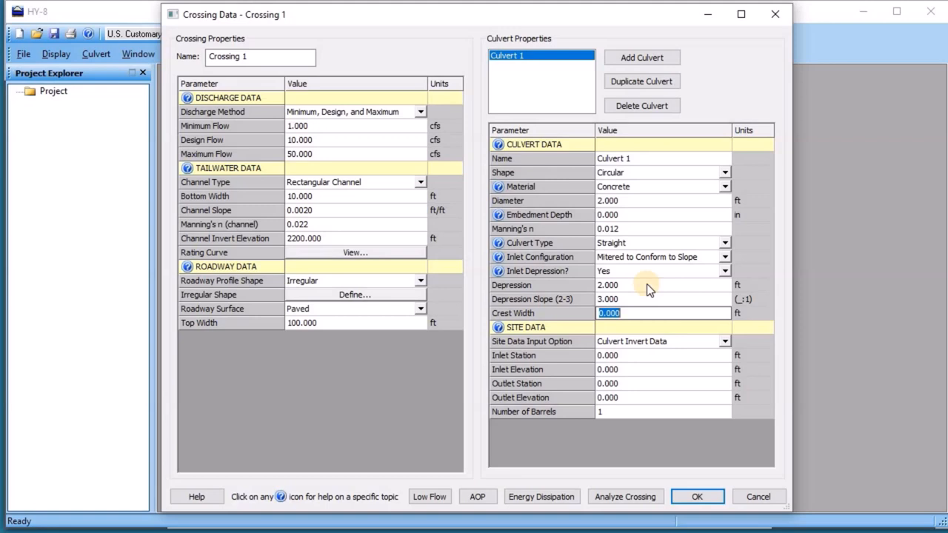
# Set the culvert's crest width to 10 ft.
pyautogui.write('10')
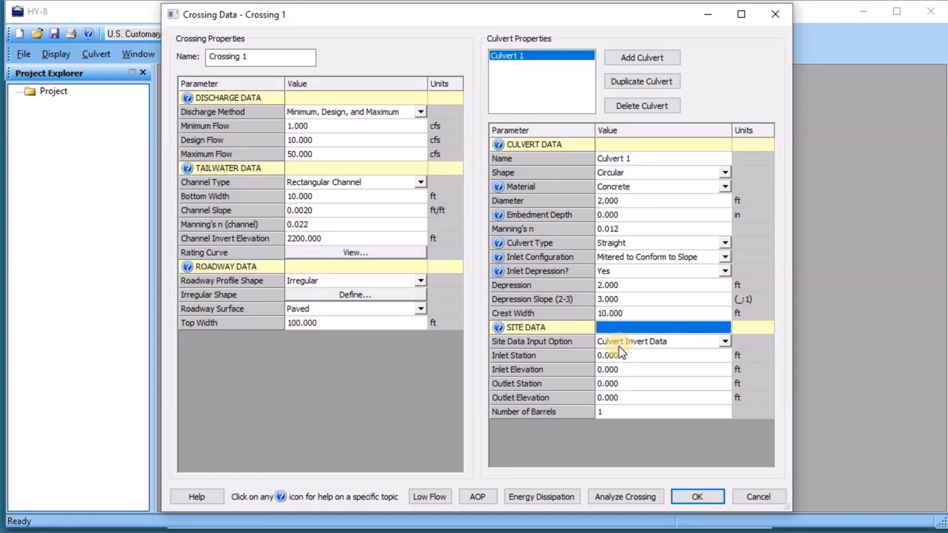
# Enter inlet station 500, outlet station 636, outlet elevation 2200 and inlet elevation, then analyze the crossing.
pyautogui.write('5')
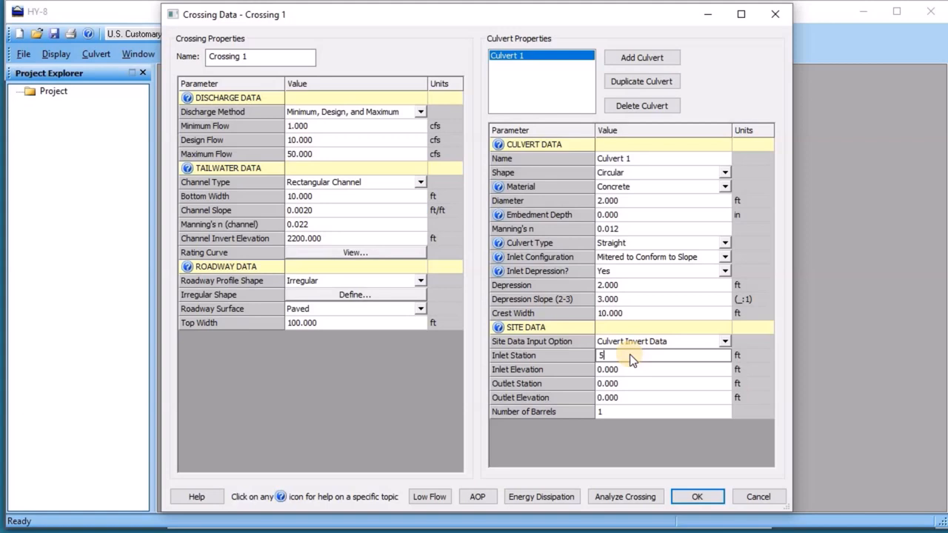
pyautogui.write('00.000')
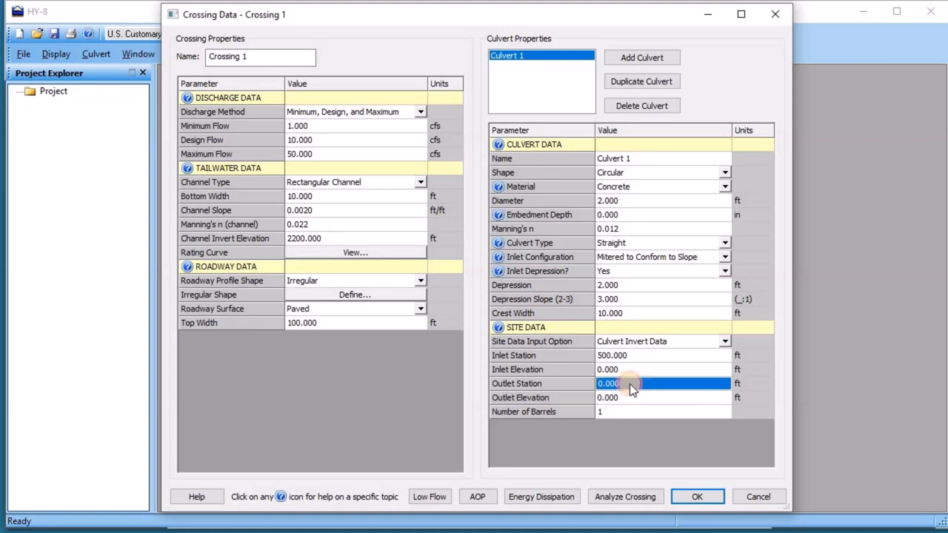
pyautogui.write('636')
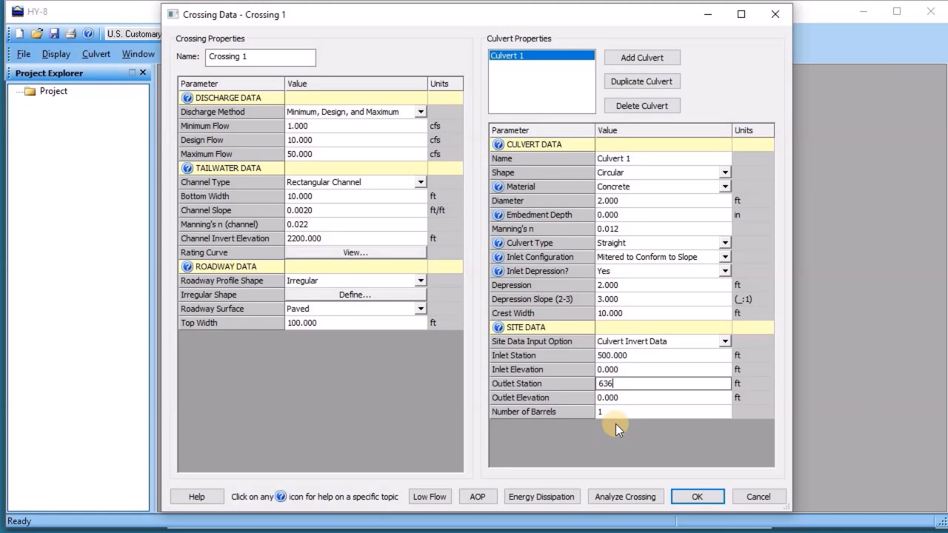
pyautogui.click(664, 397)
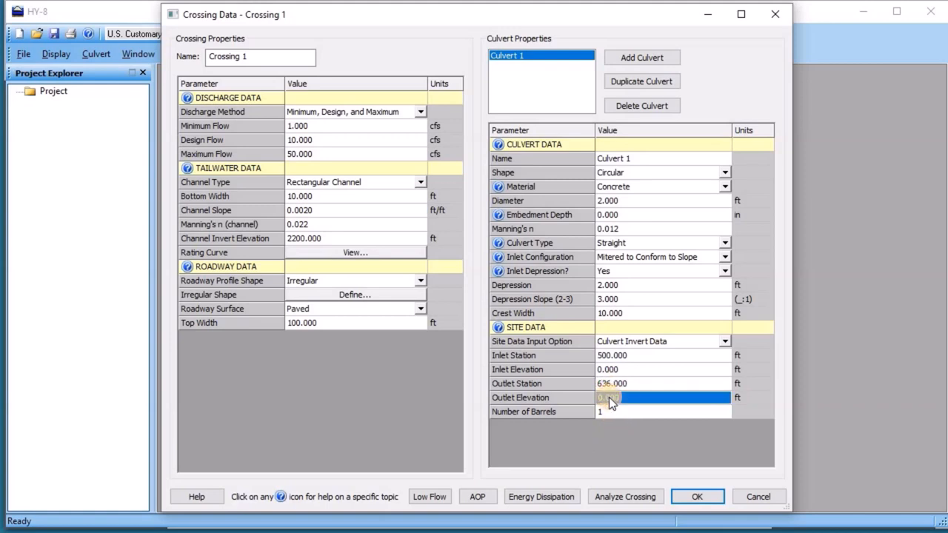
pyautogui.write('220')
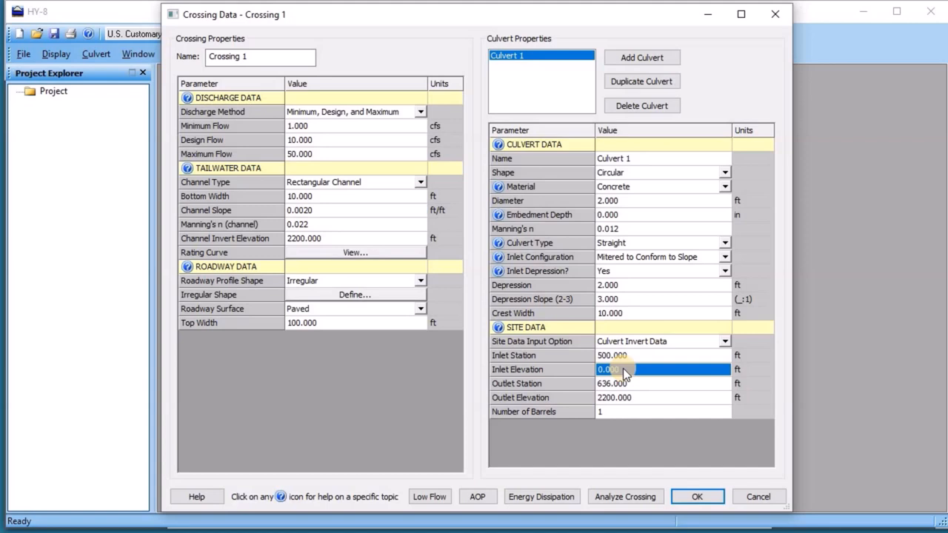
pyautogui.write('2200')
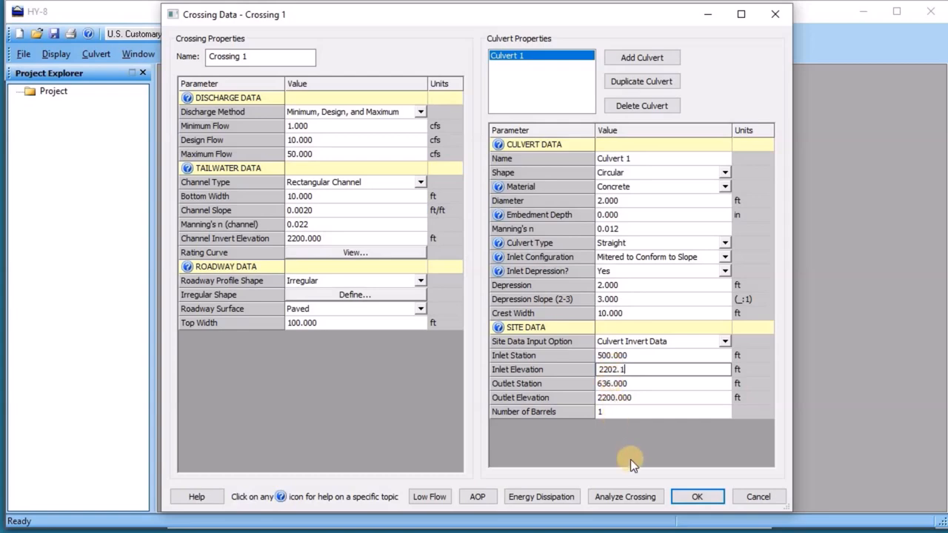
pyautogui.click(625, 496)
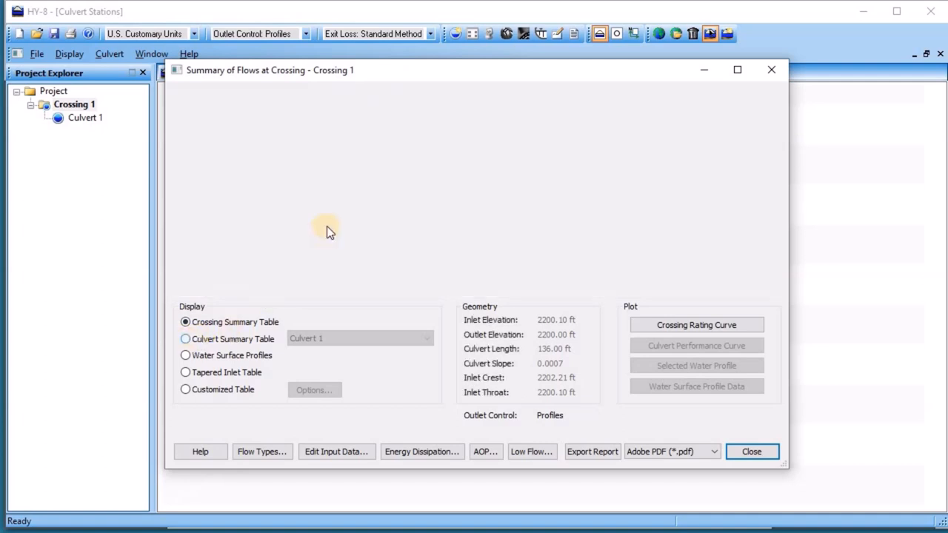
# Close the Summary of Flows window after reviewing it.
pyautogui.click(186, 337)
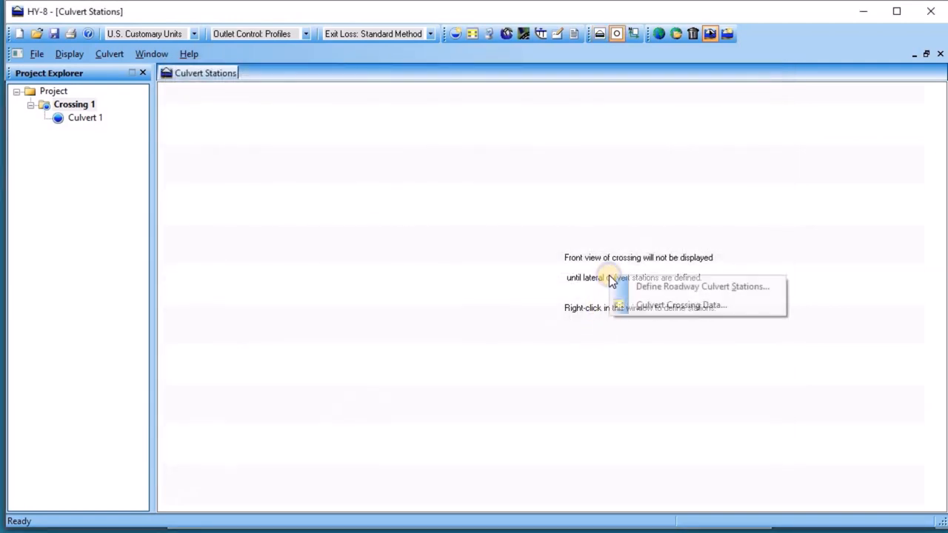
# Define Culvert 1's roadway station as 5000 ft, showing the crossing front view.
pyautogui.click(702, 288)
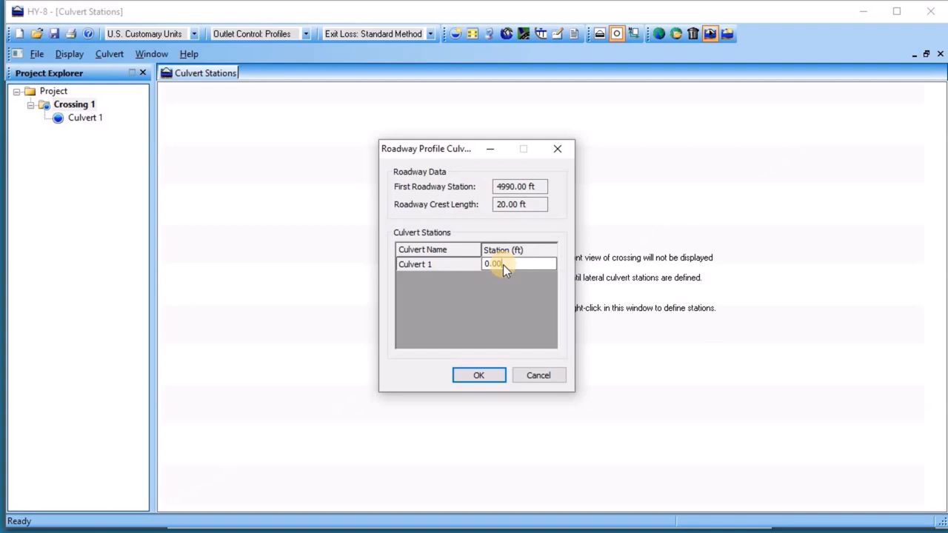
pyautogui.write('5000')
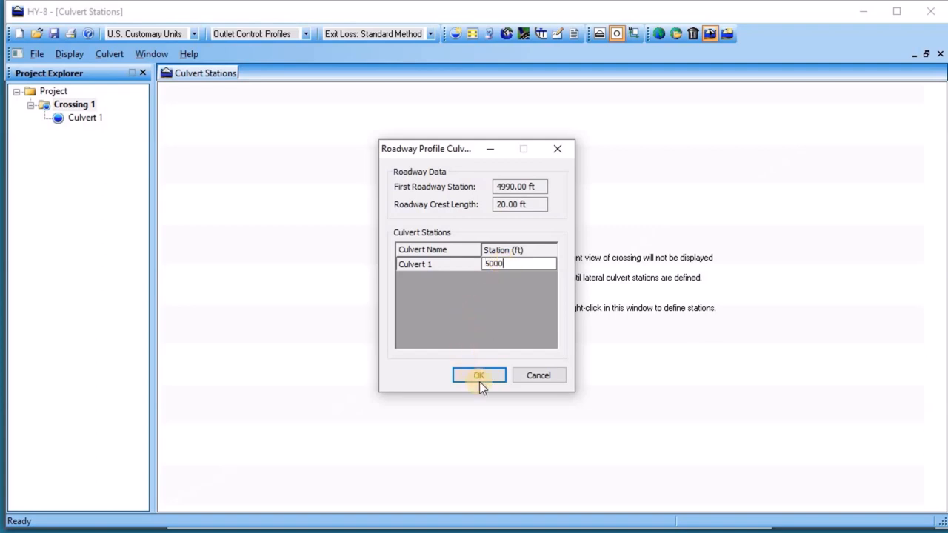
pyautogui.click(478, 374)
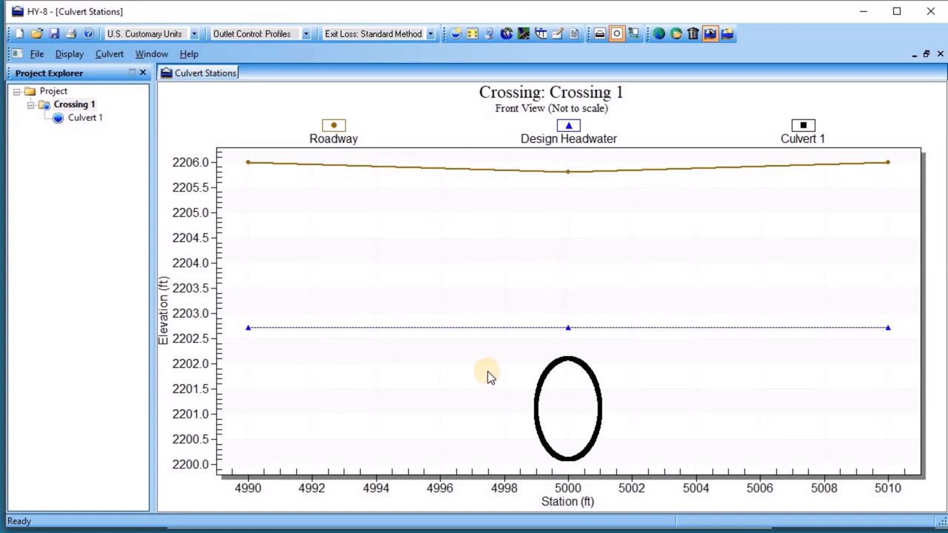
pyautogui.moveTo(546, 334)
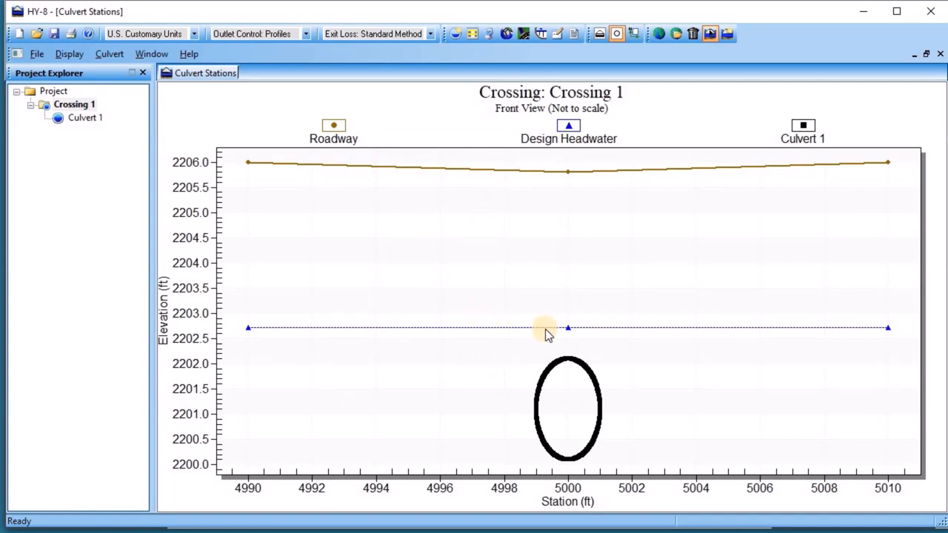
pyautogui.moveTo(566, 415)
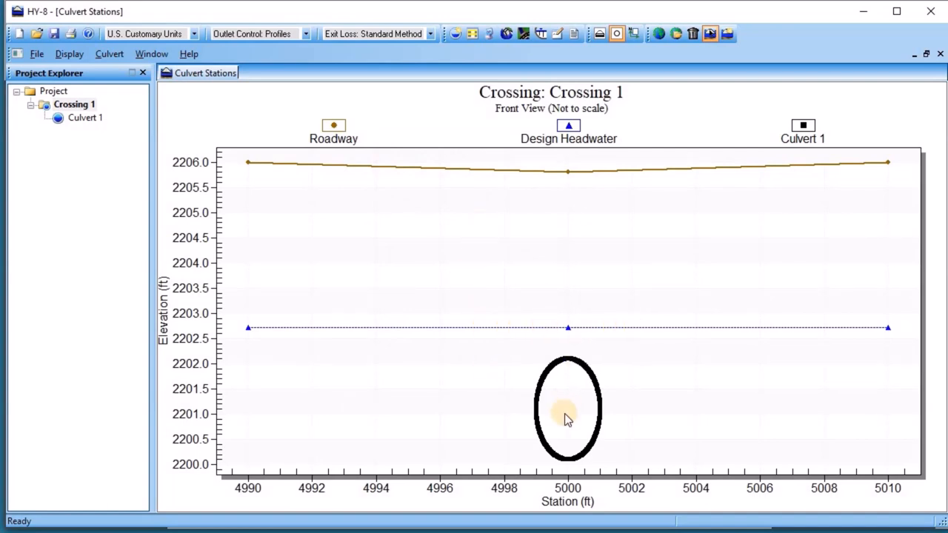
pyautogui.moveTo(561, 406)
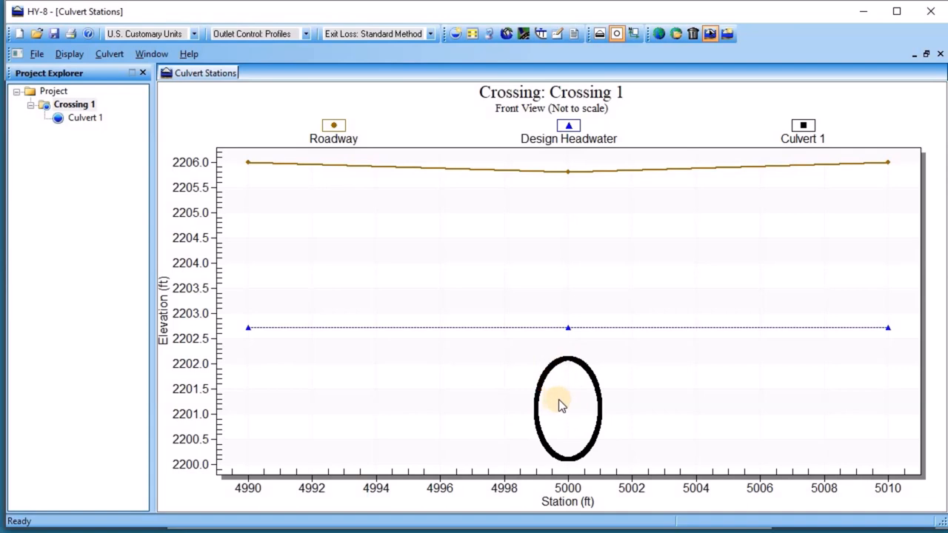
pyautogui.click(85, 117)
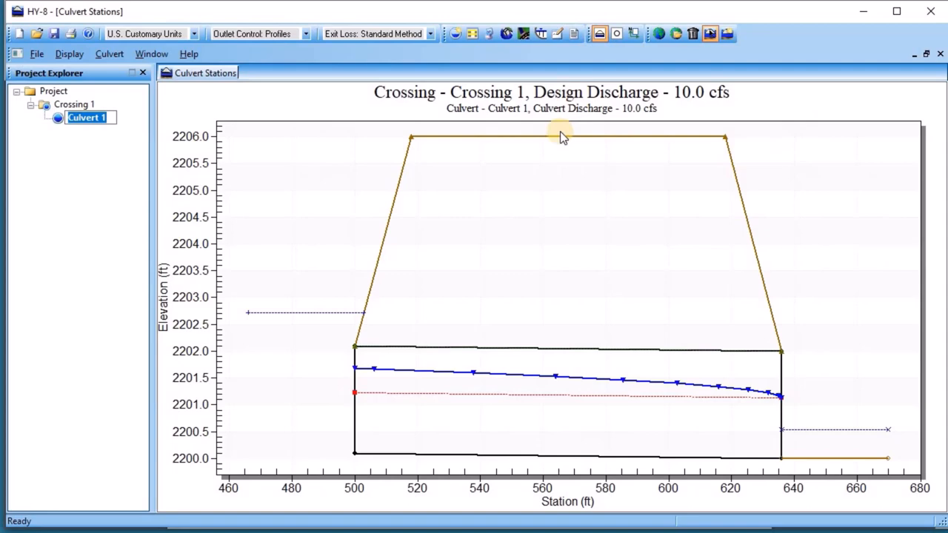
pyautogui.moveTo(308, 323)
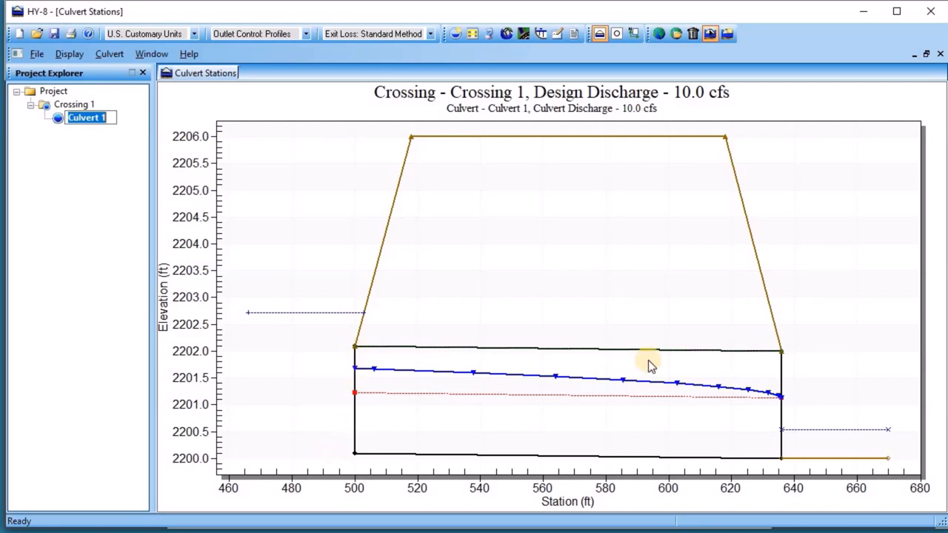
pyautogui.moveTo(268, 322)
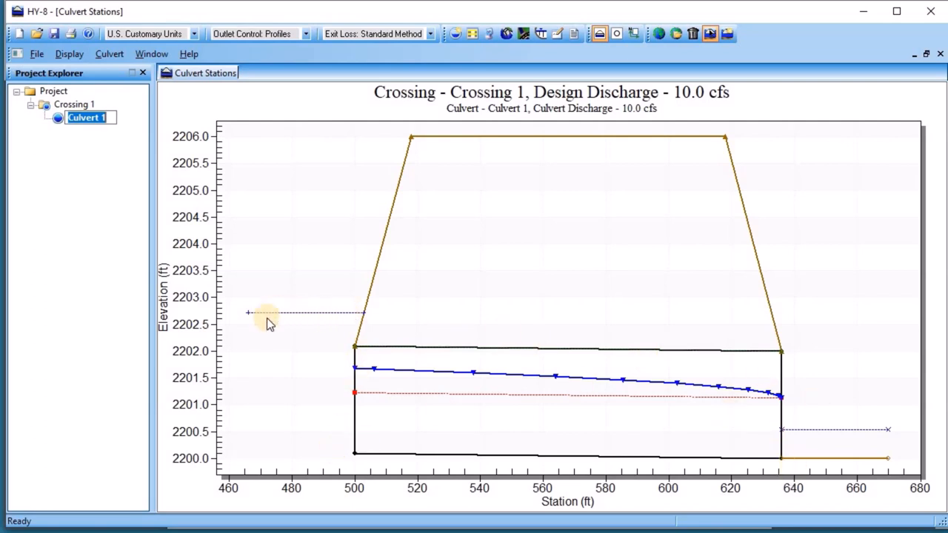
pyautogui.moveTo(289, 352)
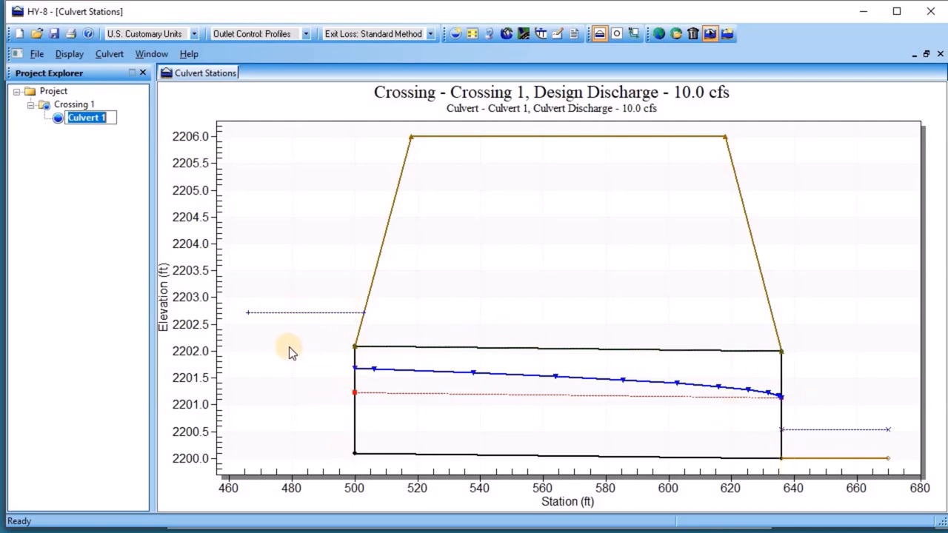
pyautogui.moveTo(359, 360)
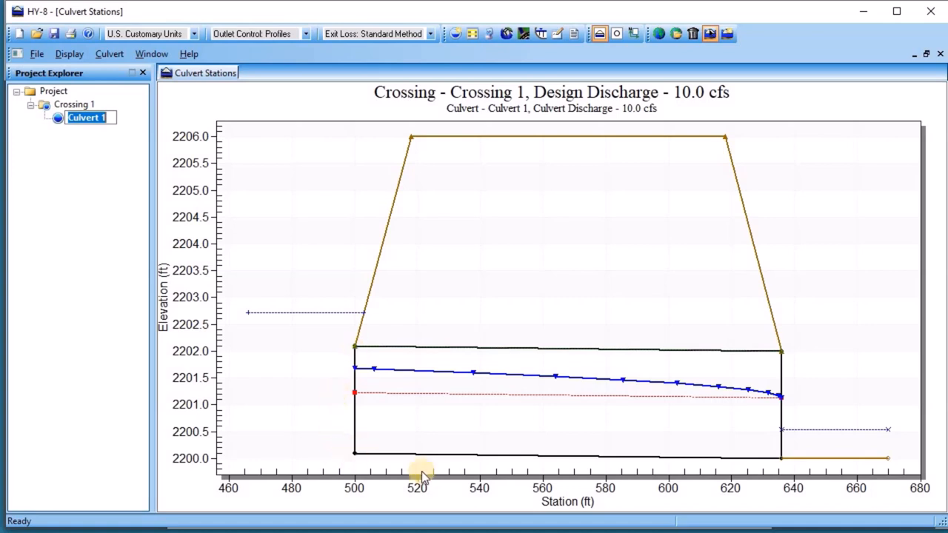
pyautogui.moveTo(515, 290)
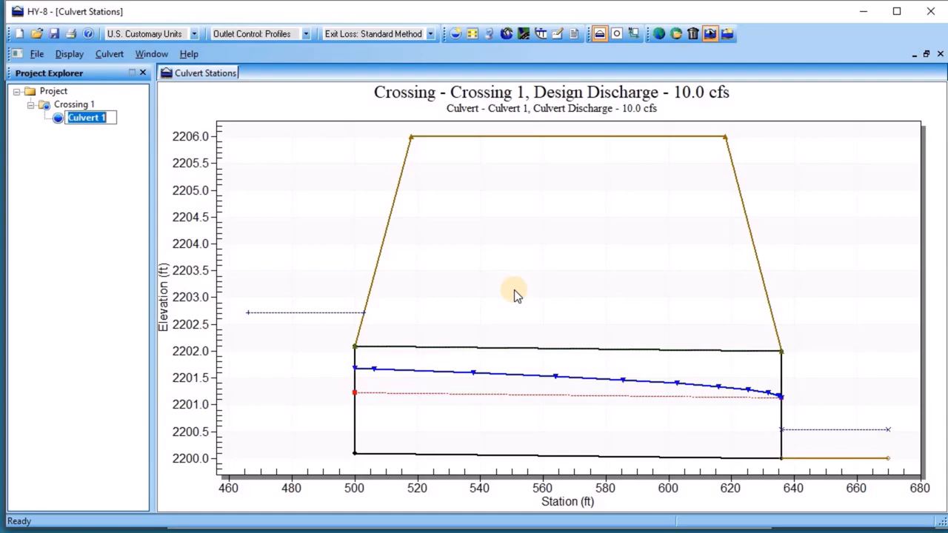
pyautogui.moveTo(515, 293)
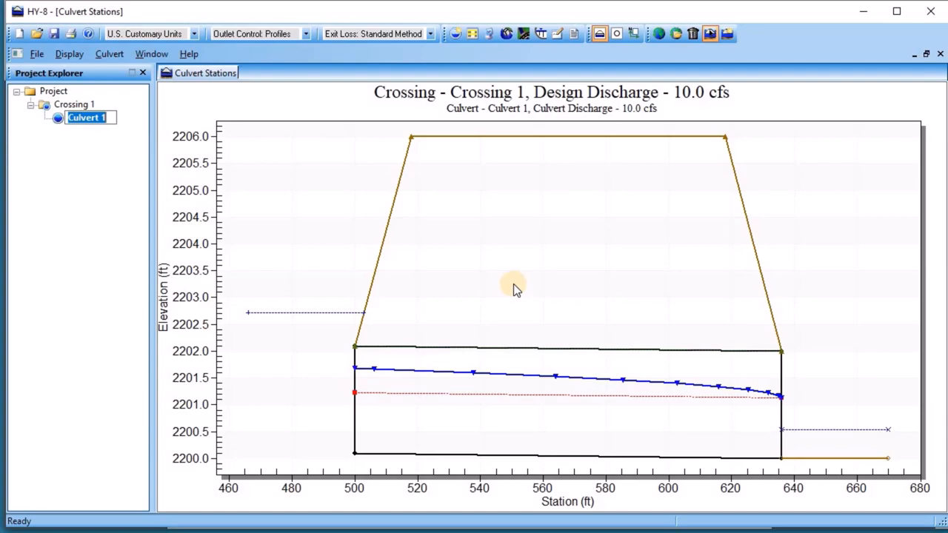